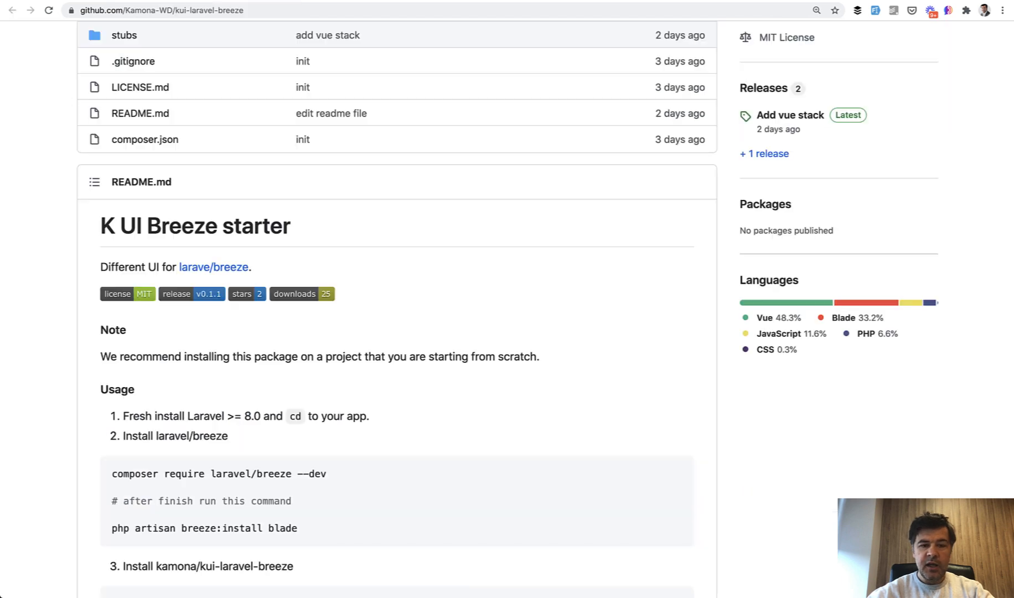
Scroll the README through Usage and Navigation down to the Screens section with dashboard screenshots.
{"action": "scroll", "scroll_direction": "down", "scroll_amount": 3}
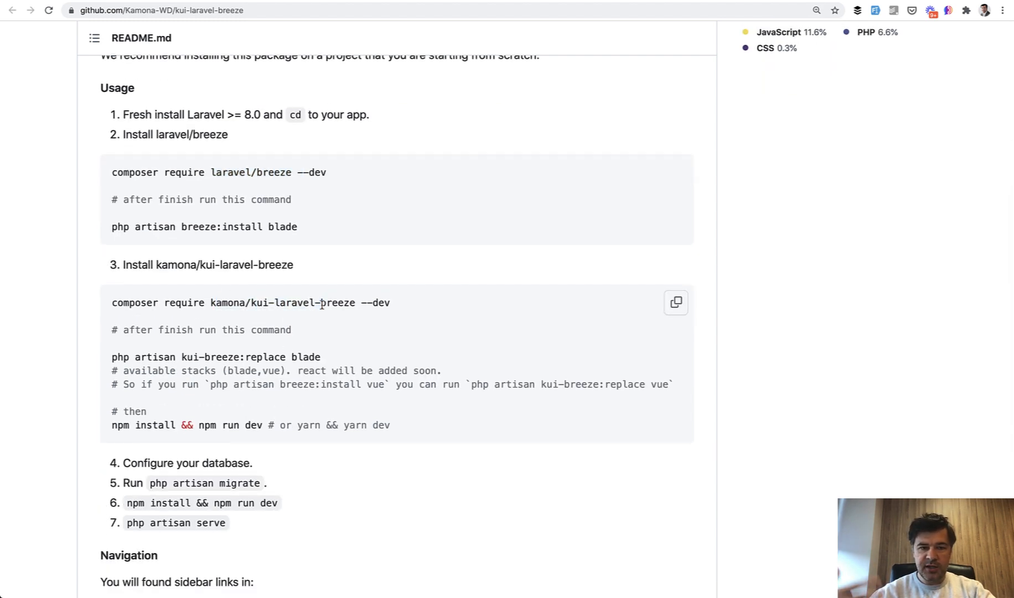
{"action": "scroll", "scroll_direction": "down", "scroll_amount": 3}
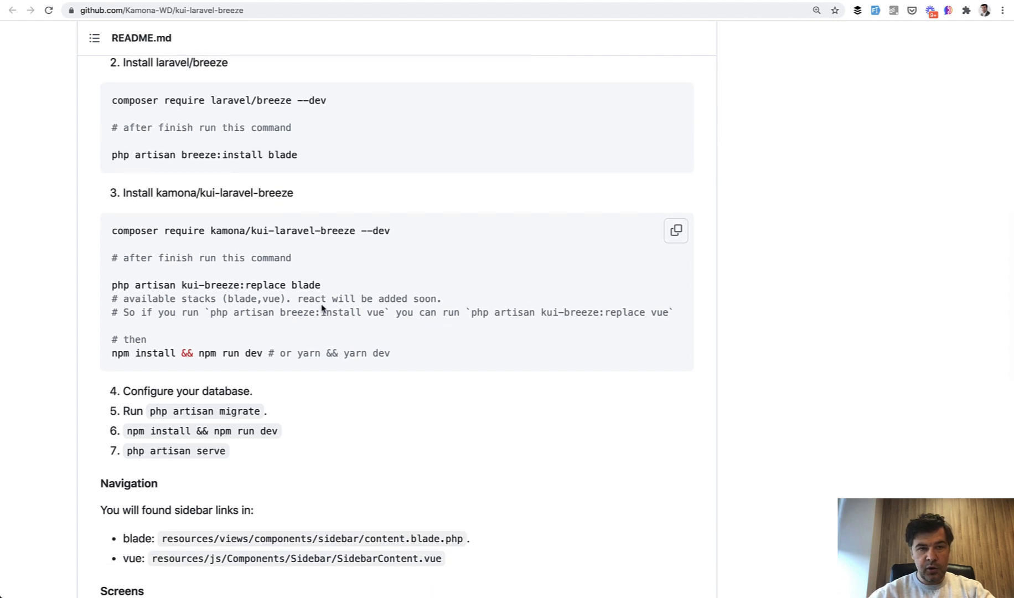
{"action": "scroll", "scroll_direction": "down", "scroll_amount": 3}
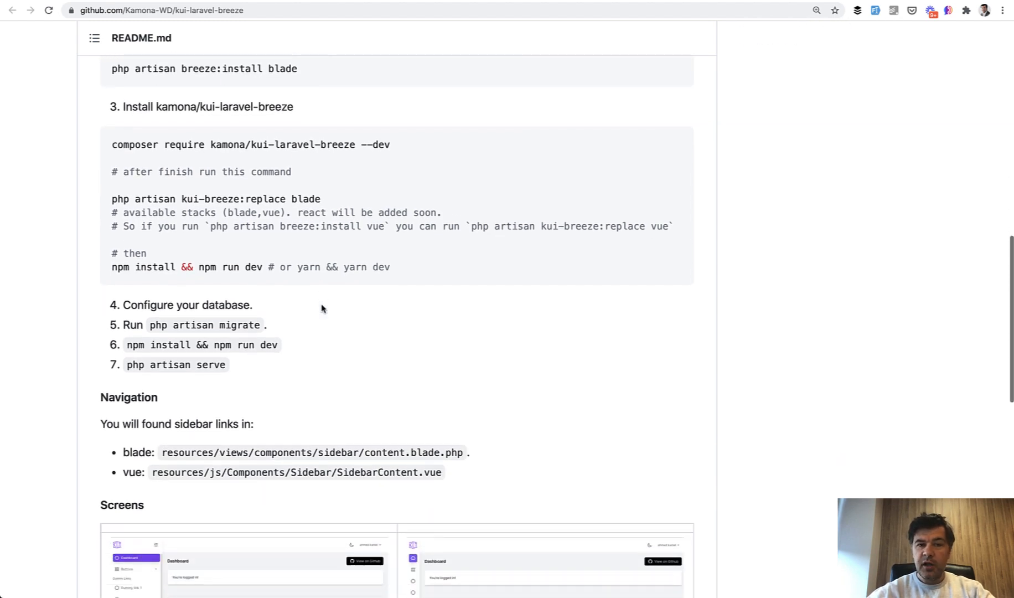
{"action": "scroll", "scroll_direction": "down", "scroll_amount": 3}
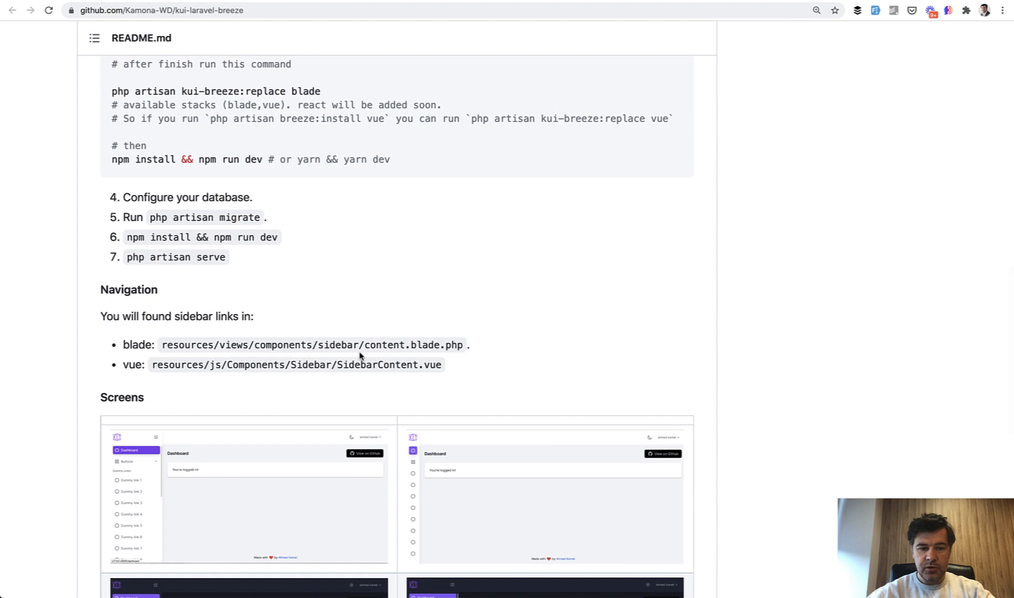
{"action": "scroll", "scroll_direction": "down", "scroll_amount": 3}
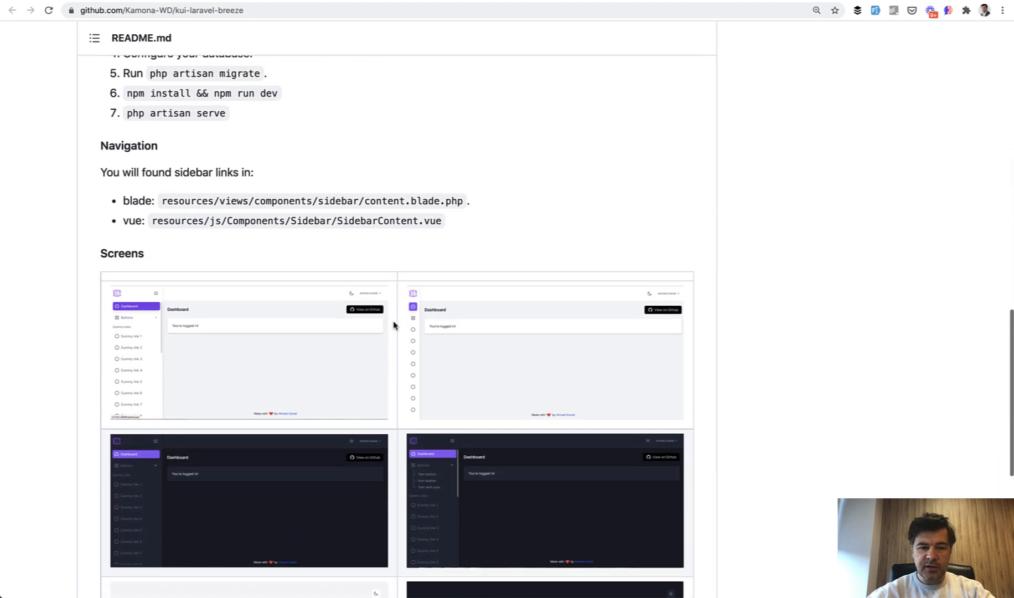
{"action": "scroll", "scroll_direction": "down", "scroll_amount": 3}
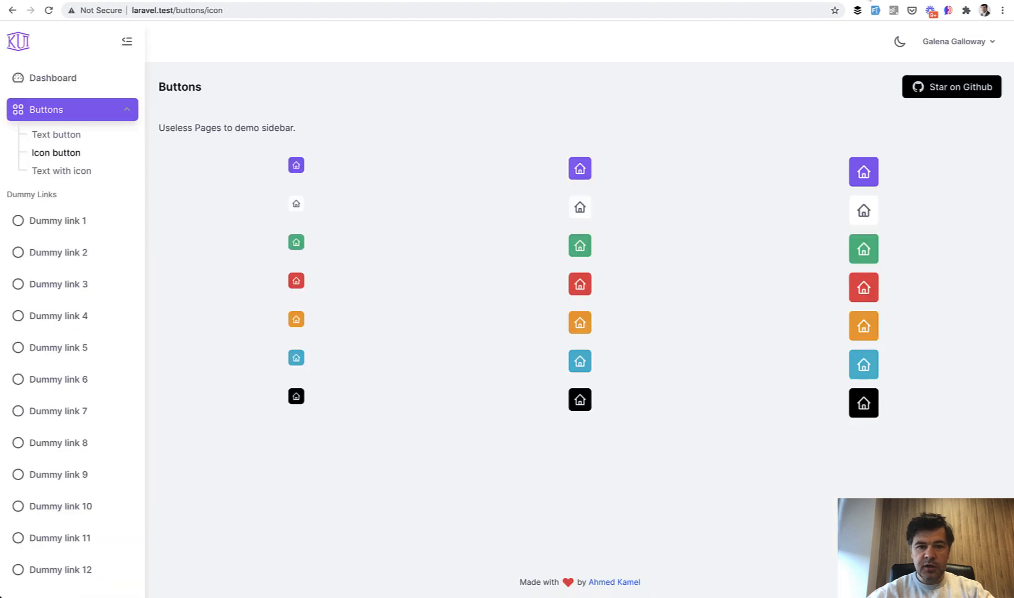
Log out of the demo from the Dashboard user menu and register a new account.
{"action": "left_click", "coordinate": [52, 78]}
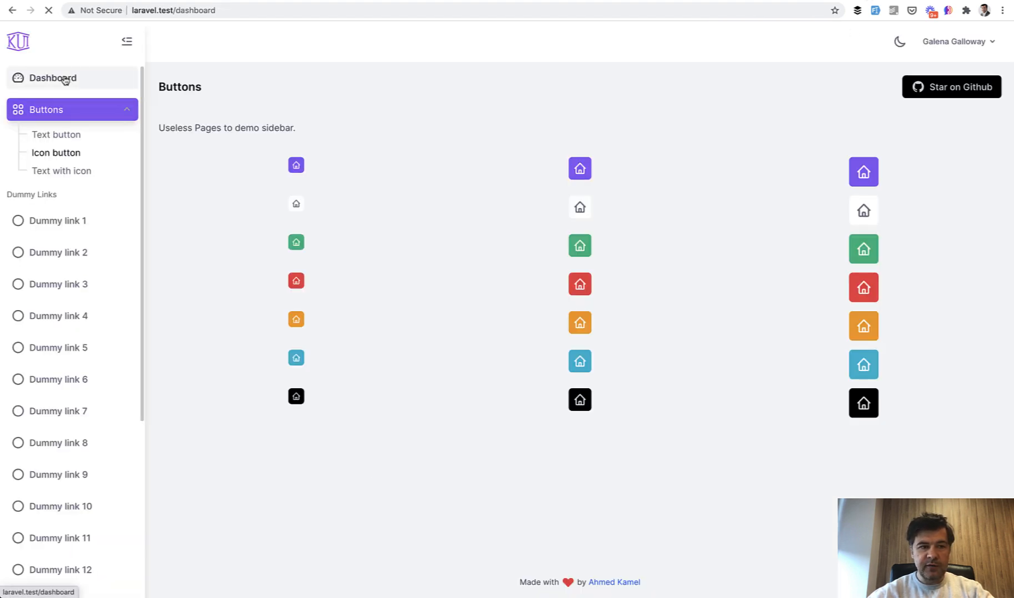
{"action": "left_click", "coordinate": [52, 78]}
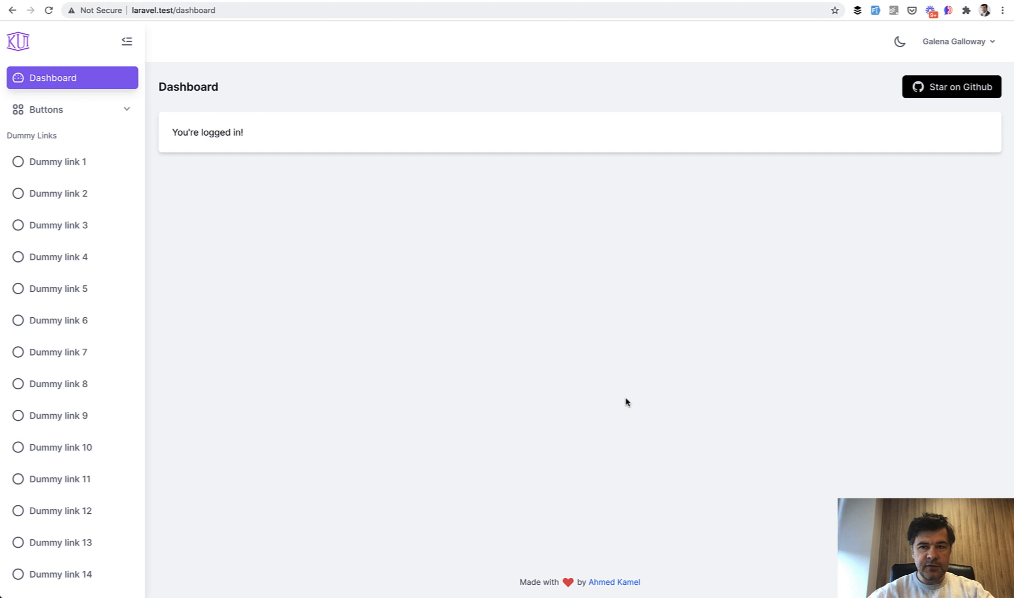
{"action": "left_click", "coordinate": [959, 41]}
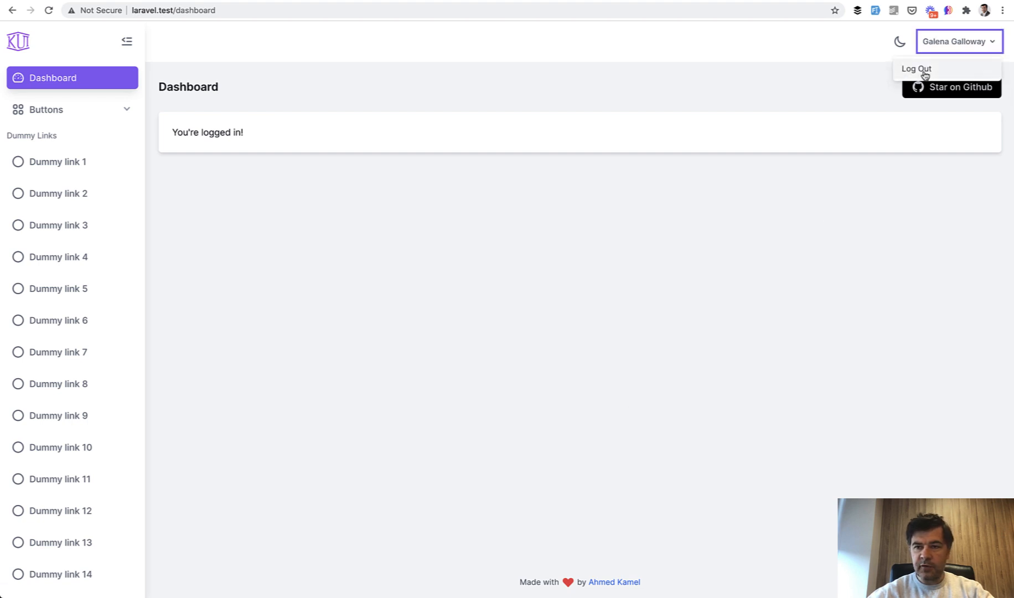
{"action": "left_click", "coordinate": [915, 69]}
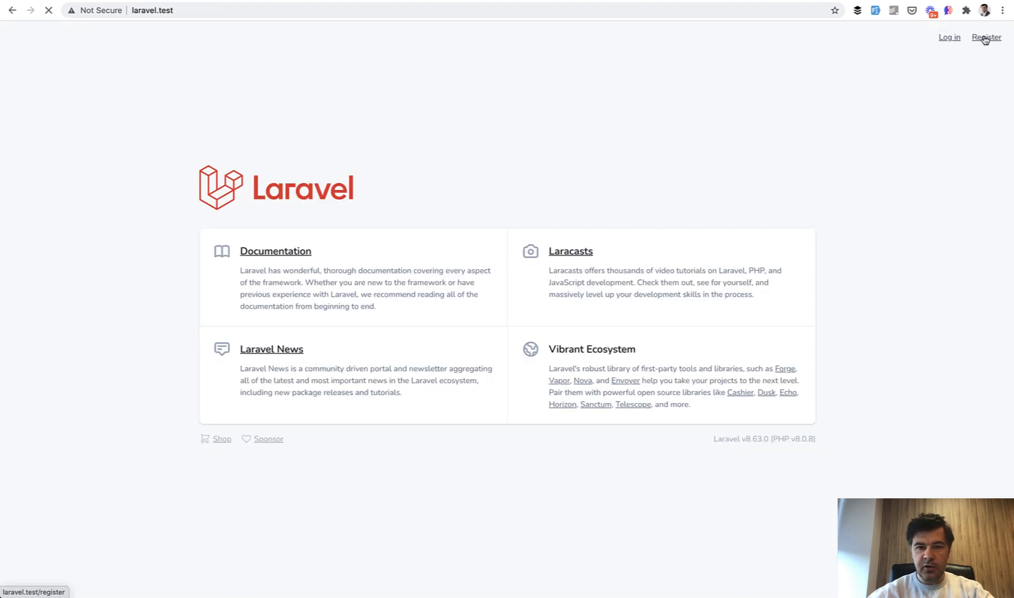
{"action": "left_click", "coordinate": [986, 36]}
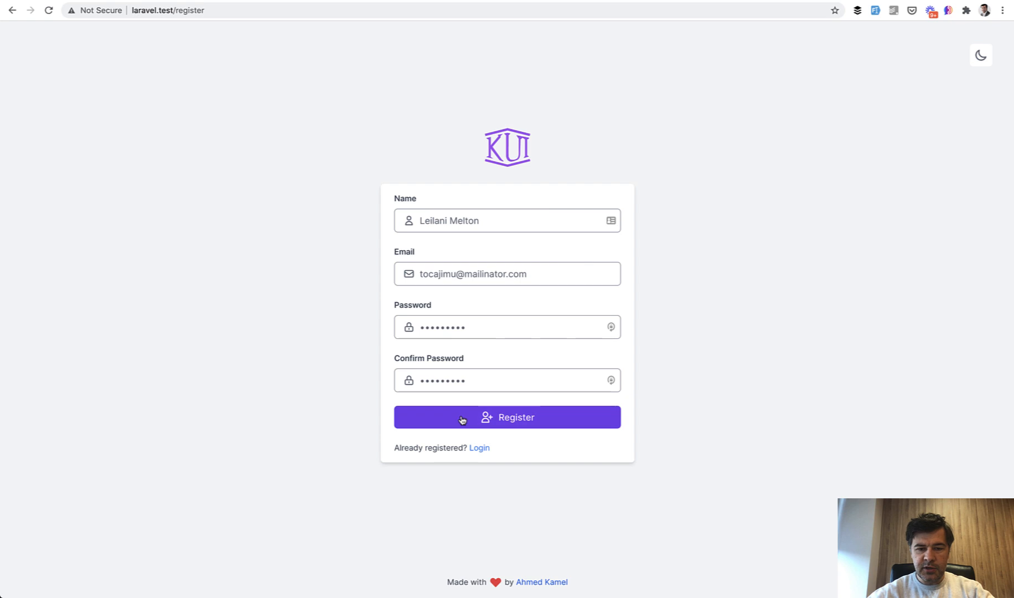
{"action": "left_click", "coordinate": [506, 416]}
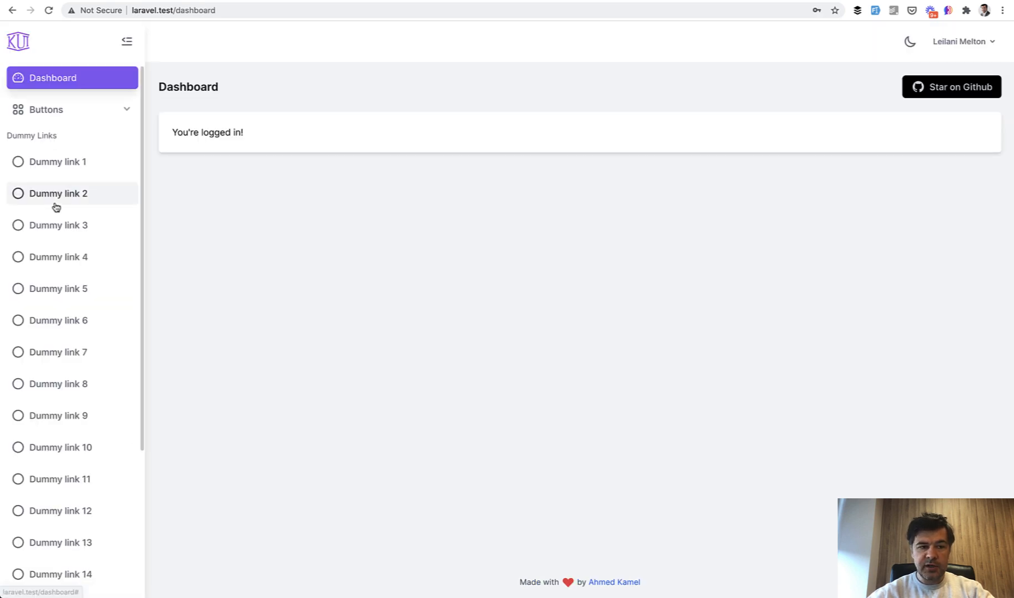
Open the Icon button page under Buttons and toggle dark mode on and back off.
{"action": "left_click", "coordinate": [58, 193]}
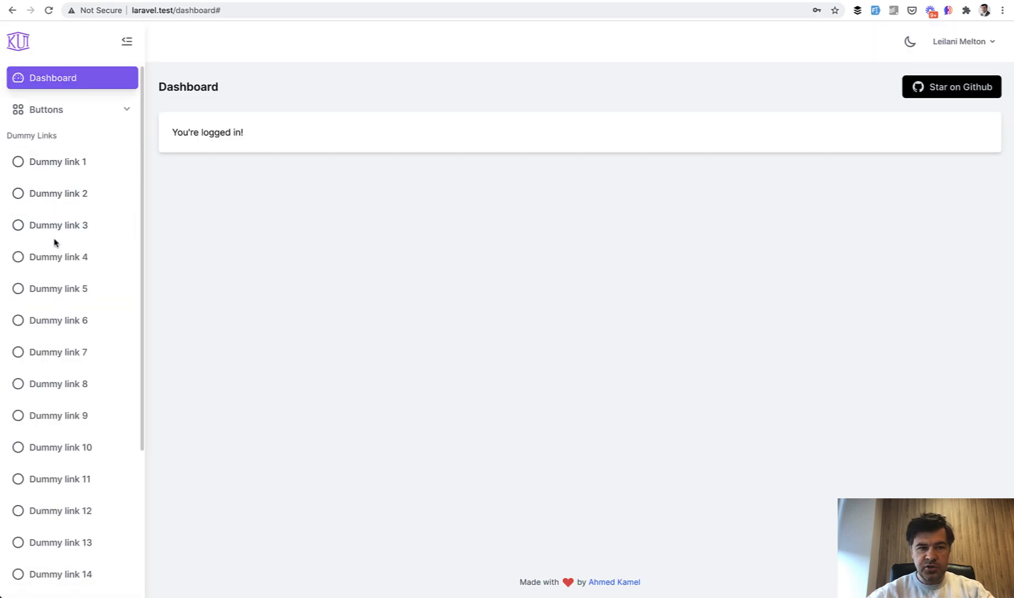
{"action": "left_click", "coordinate": [46, 110]}
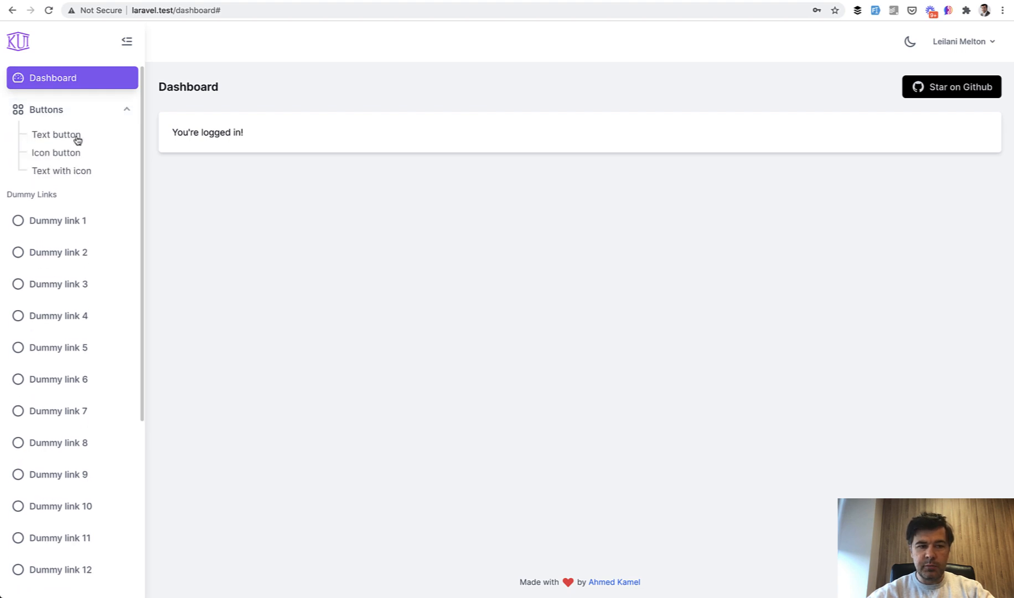
{"action": "left_click", "coordinate": [55, 151]}
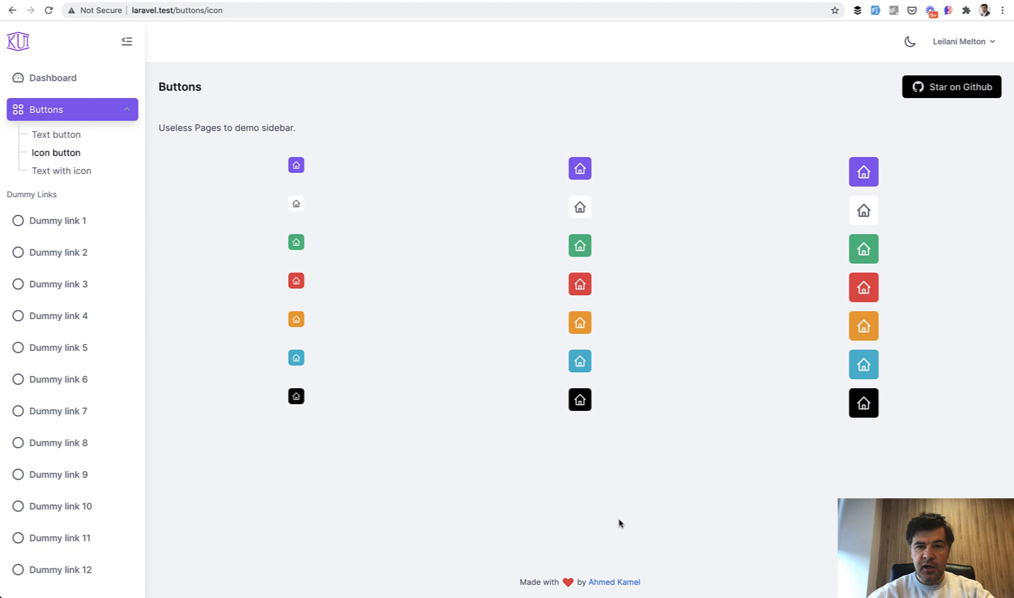
{"action": "left_click", "coordinate": [909, 41]}
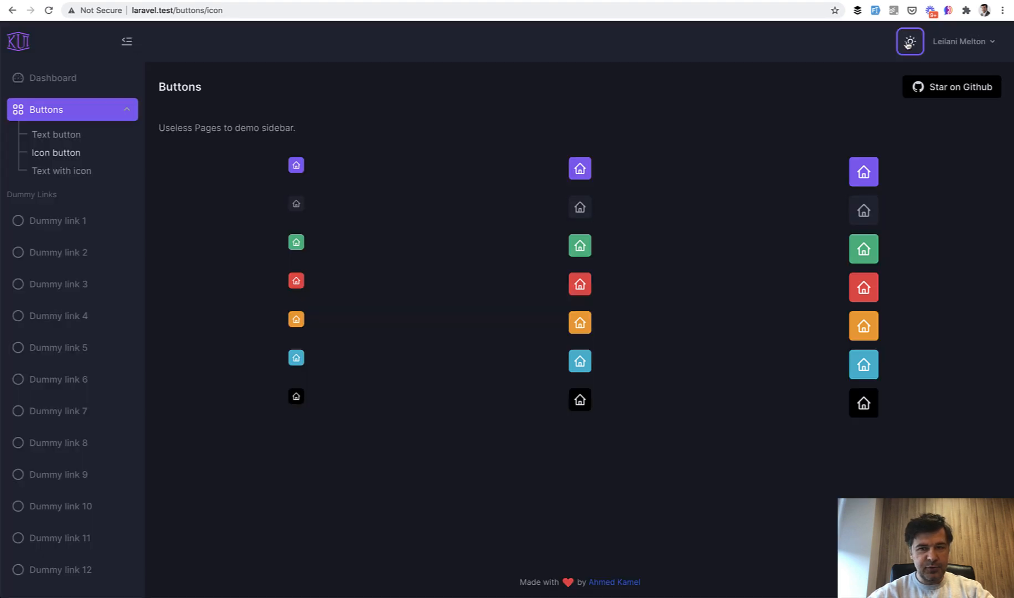
{"action": "left_click", "coordinate": [909, 41]}
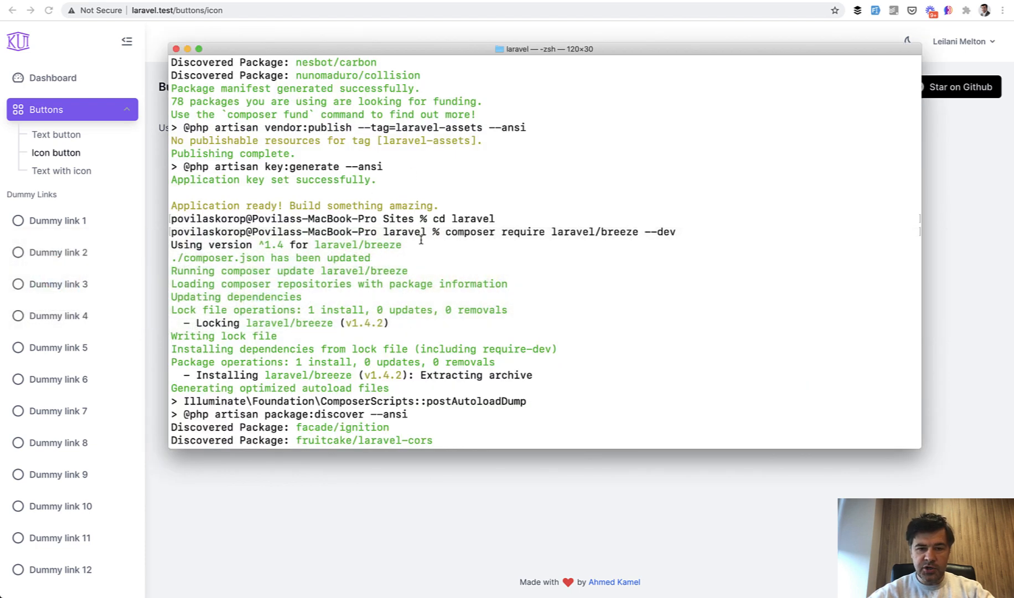
Review the terminal output of composer require laravel/breeze through npm install adding 817 packages.
{"action": "left_click_drag", "start_coordinate": [431, 231], "coordinate": [638, 231]}
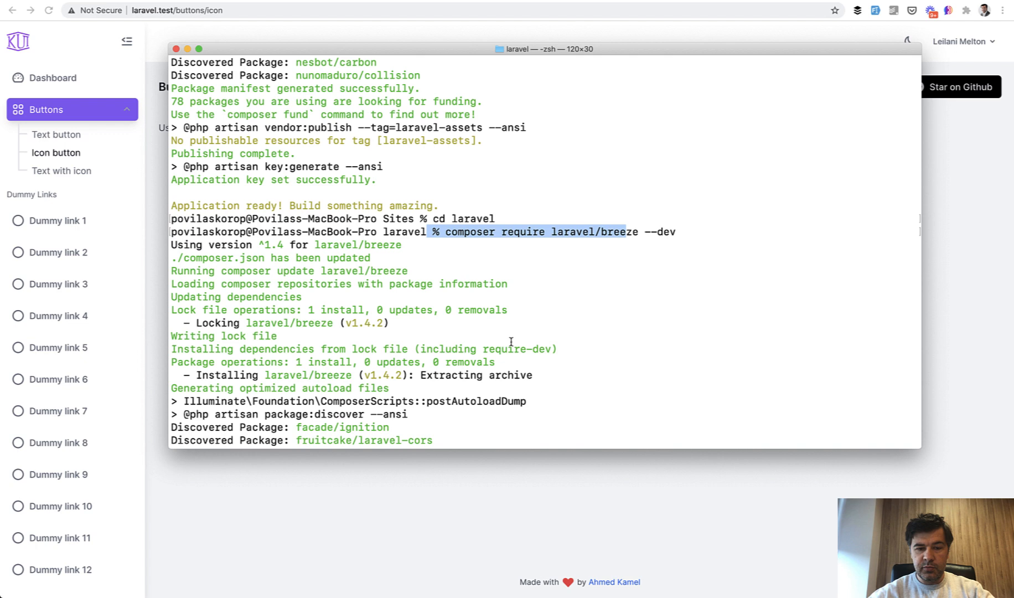
{"action": "scroll", "scroll_direction": "down", "scroll_amount": 3}
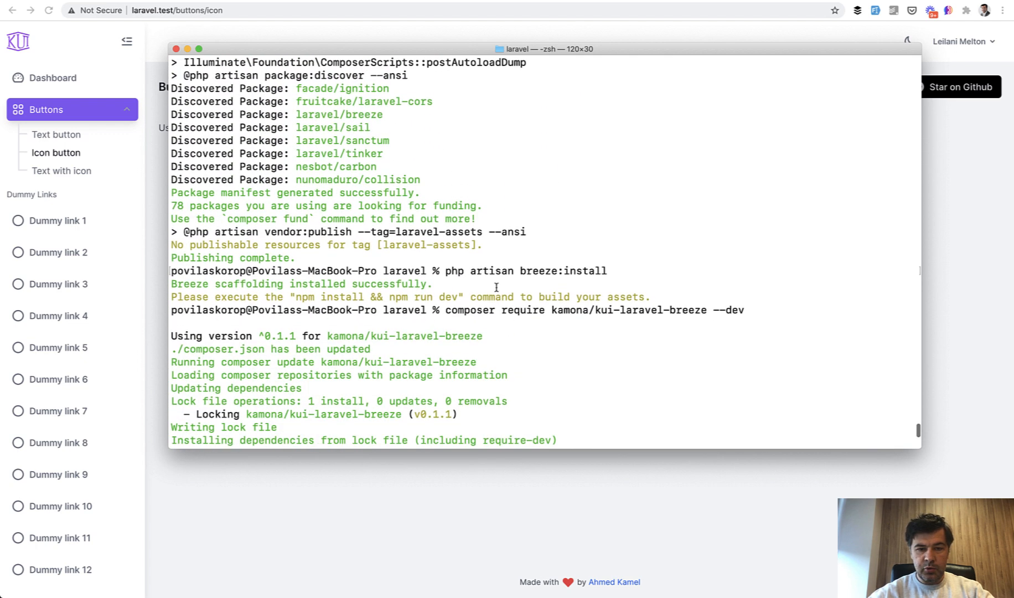
{"action": "double_click", "coordinate": [523, 270]}
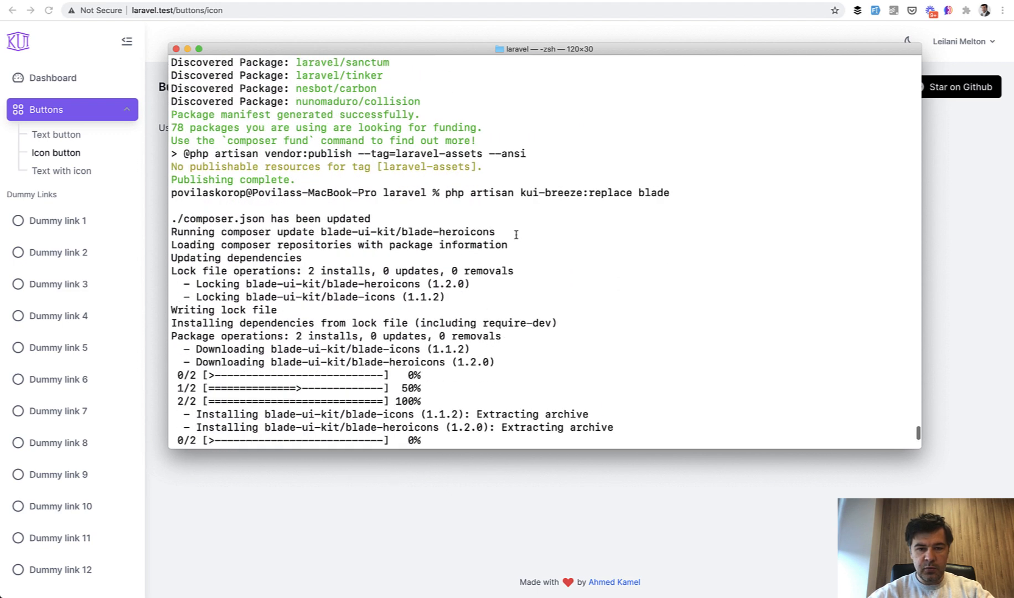
{"action": "left_click_drag", "start_coordinate": [511, 192], "coordinate": [647, 193]}
{"action": "type", "text": "npm install && npm run dev"}
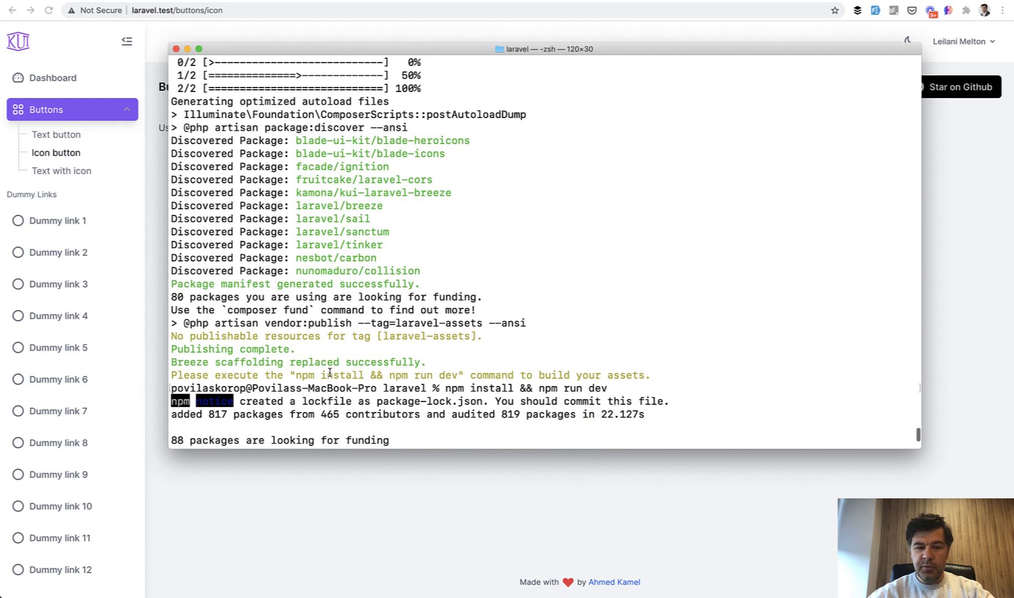
{"action": "left_click_drag", "start_coordinate": [324, 374], "coordinate": [460, 374]}
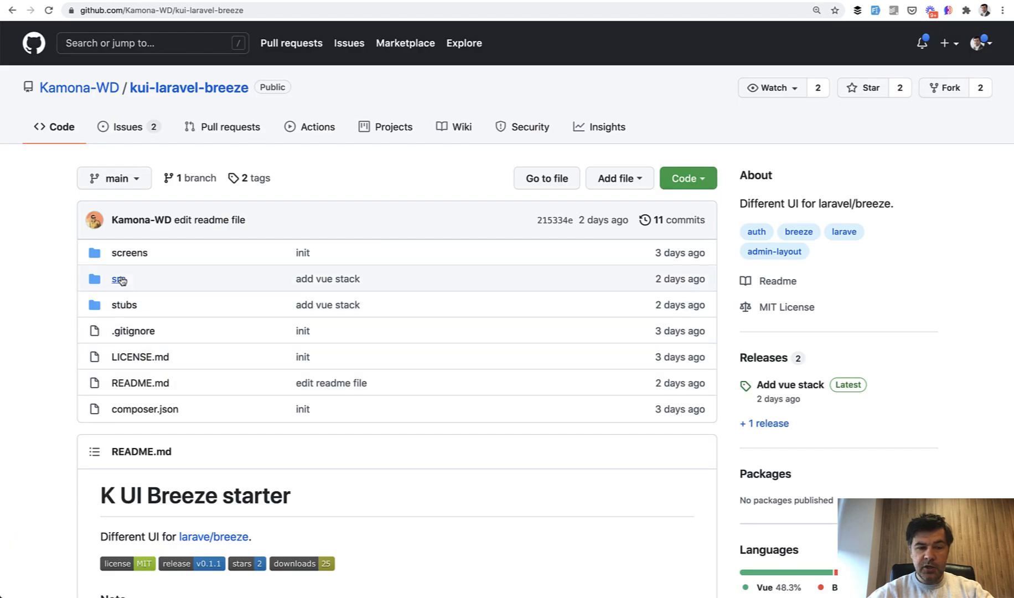
Navigate into src/Console and bring ReplaceCommand.php's replaceBlade function into view.
{"action": "left_click", "coordinate": [117, 278]}
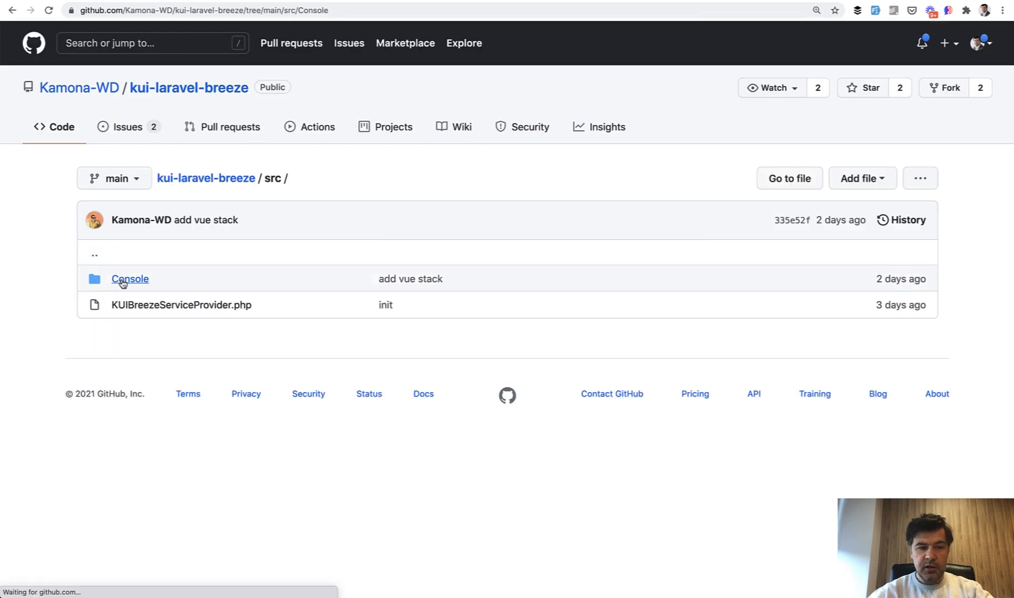
{"action": "left_click", "coordinate": [129, 278]}
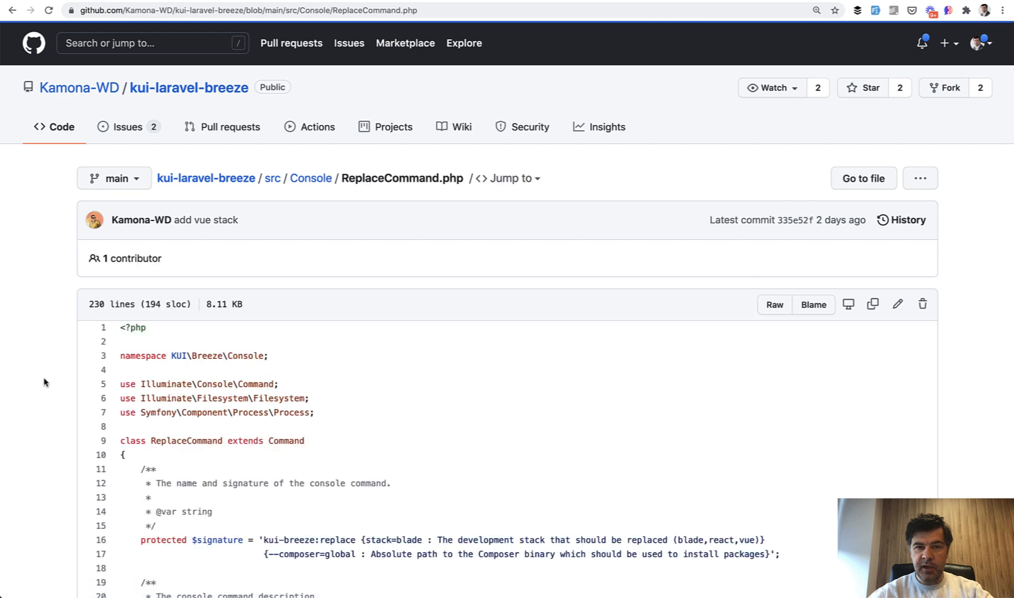
{"action": "scroll", "scroll_direction": "down", "scroll_amount": 3}
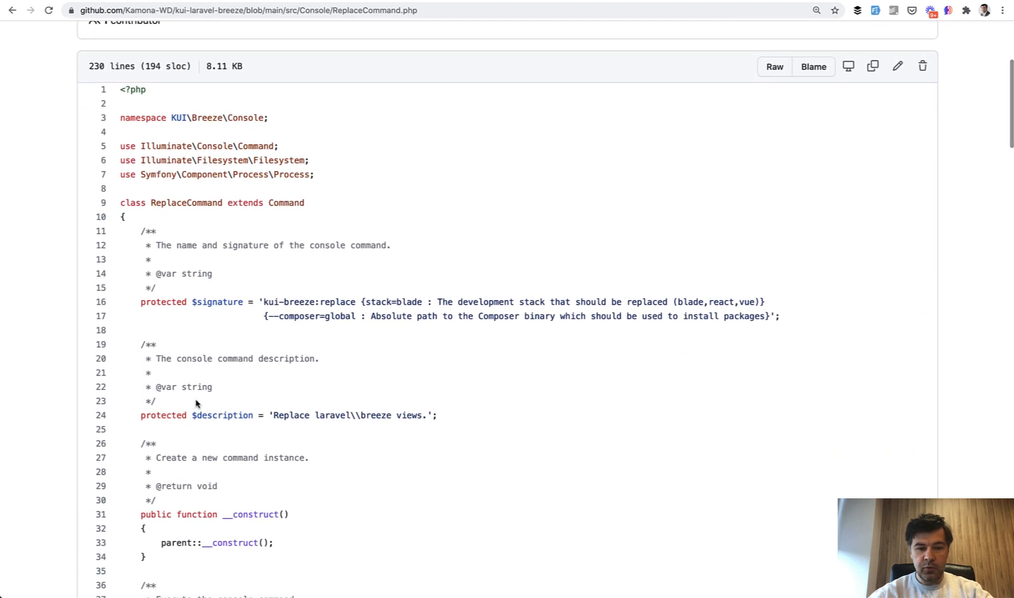
{"action": "scroll", "scroll_direction": "down", "scroll_amount": 3}
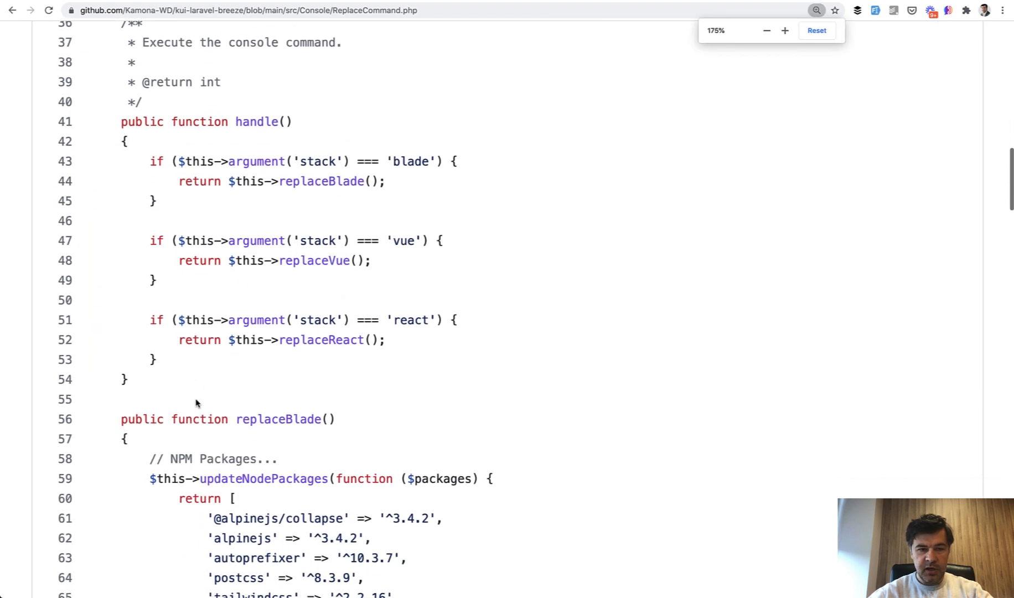
{"action": "scroll", "scroll_direction": "down", "scroll_amount": 3}
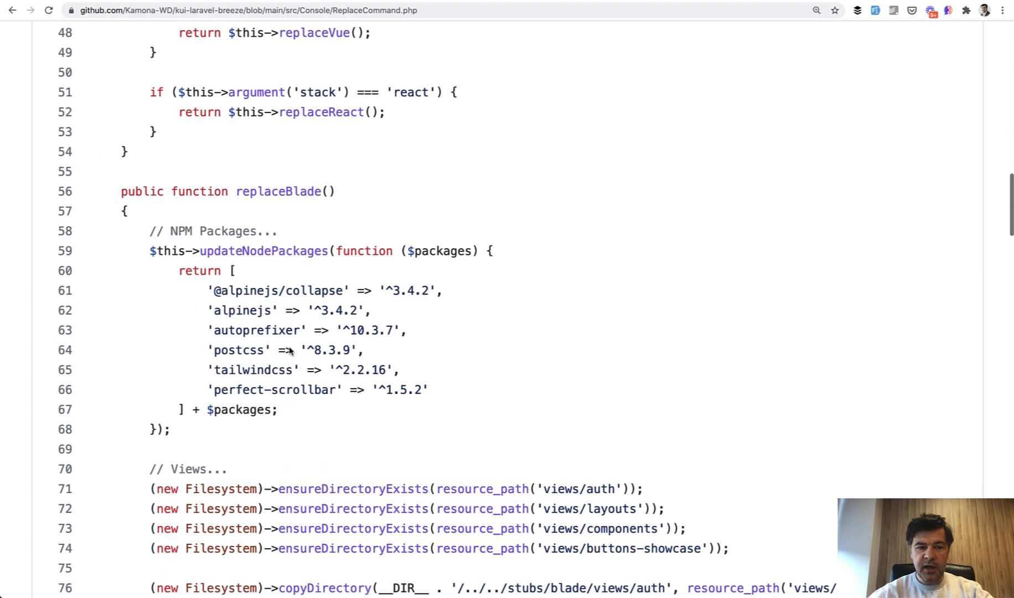
Read the blade copy paths, highlighting 'stubs', down to where replaceVue begins.
{"action": "scroll", "scroll_direction": "down", "scroll_amount": 3}
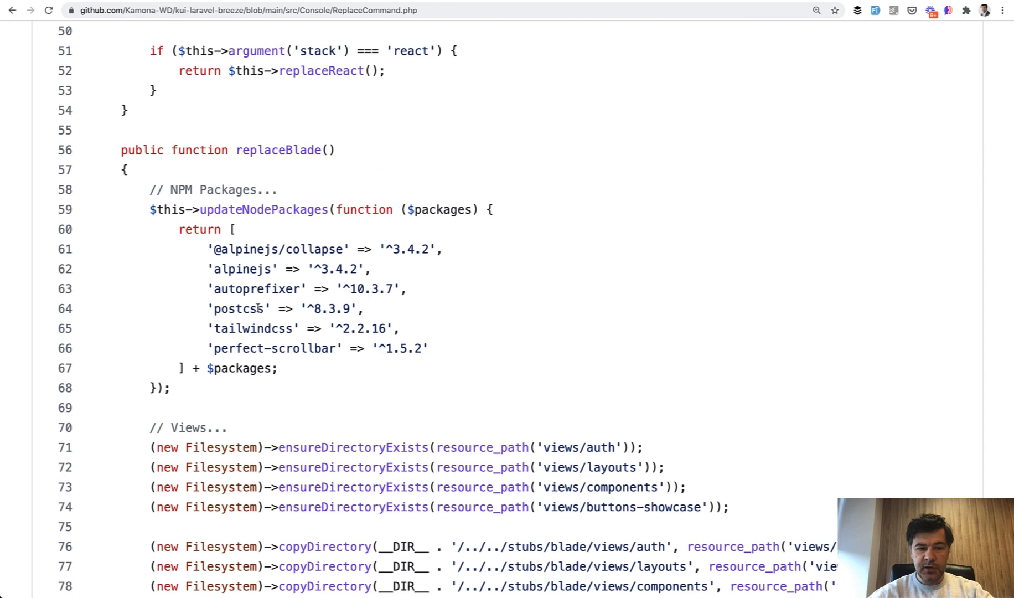
{"action": "scroll", "scroll_direction": "down", "scroll_amount": 3}
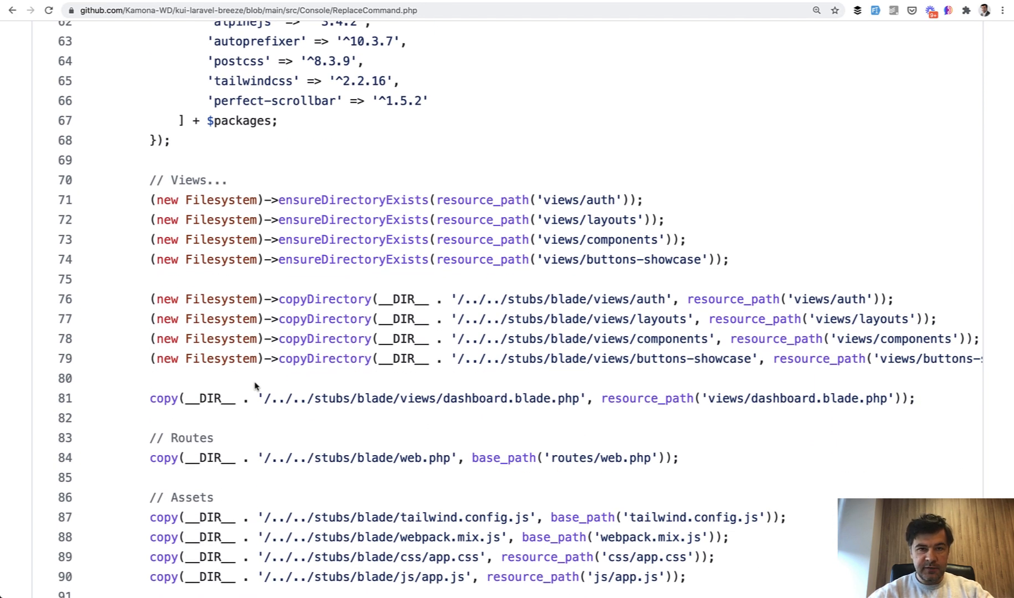
{"action": "double_click", "coordinate": [524, 299]}
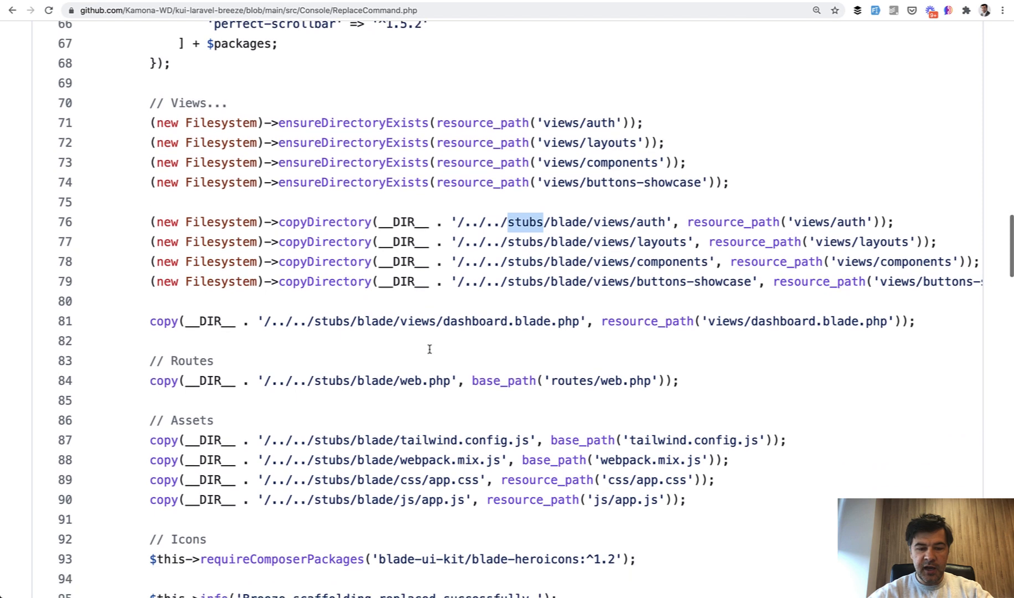
{"action": "scroll", "scroll_direction": "down", "scroll_amount": 3}
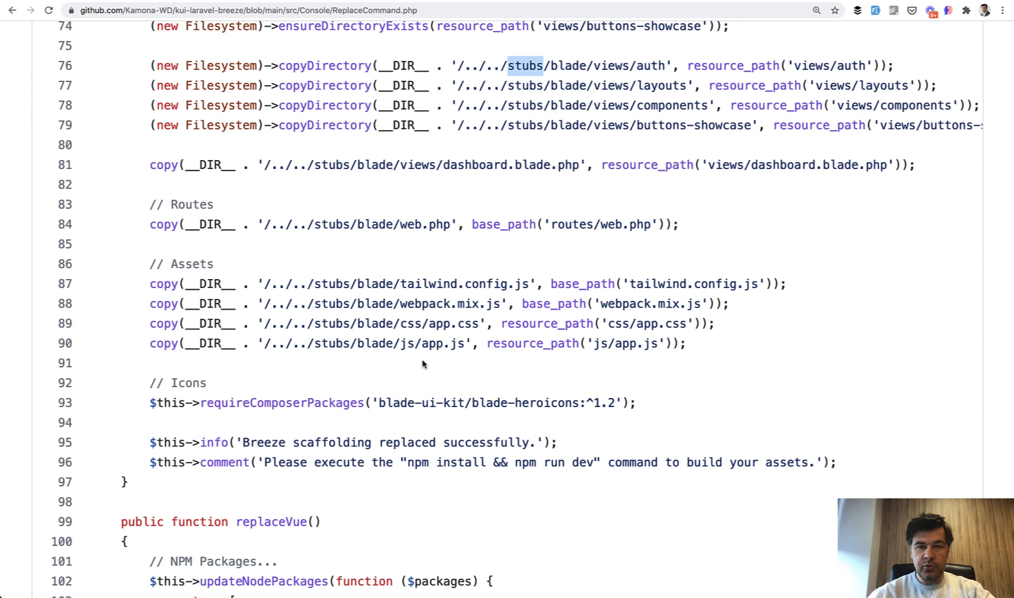
{"action": "mouse_move", "coordinate": [374, 397]}
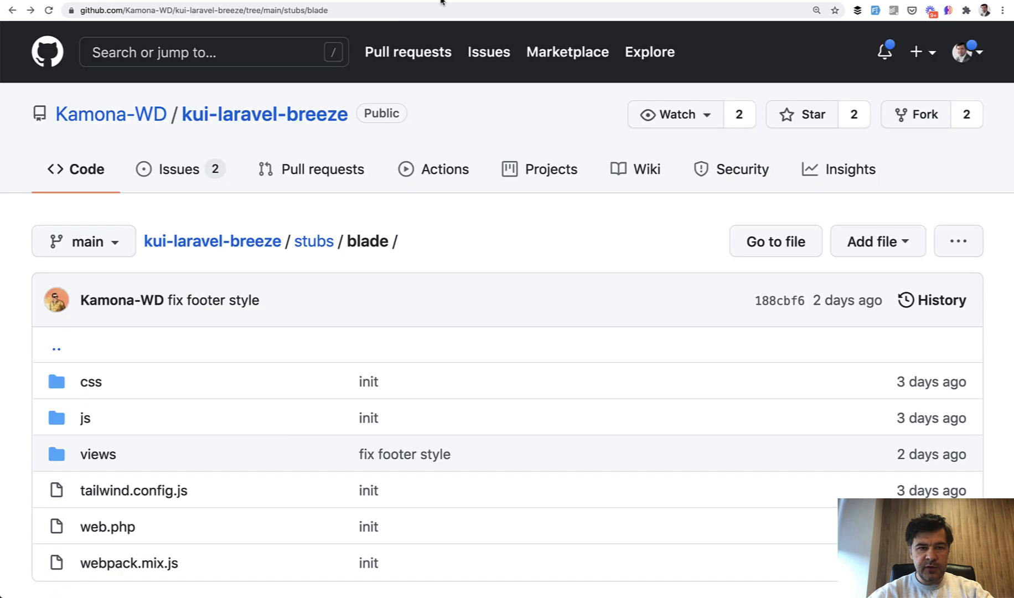
Scroll the stubs/blade folder listing of css, js, views, tailwind.config.js, web.php and webpack.mix.js.
{"action": "scroll", "scroll_direction": "down", "scroll_amount": 3}
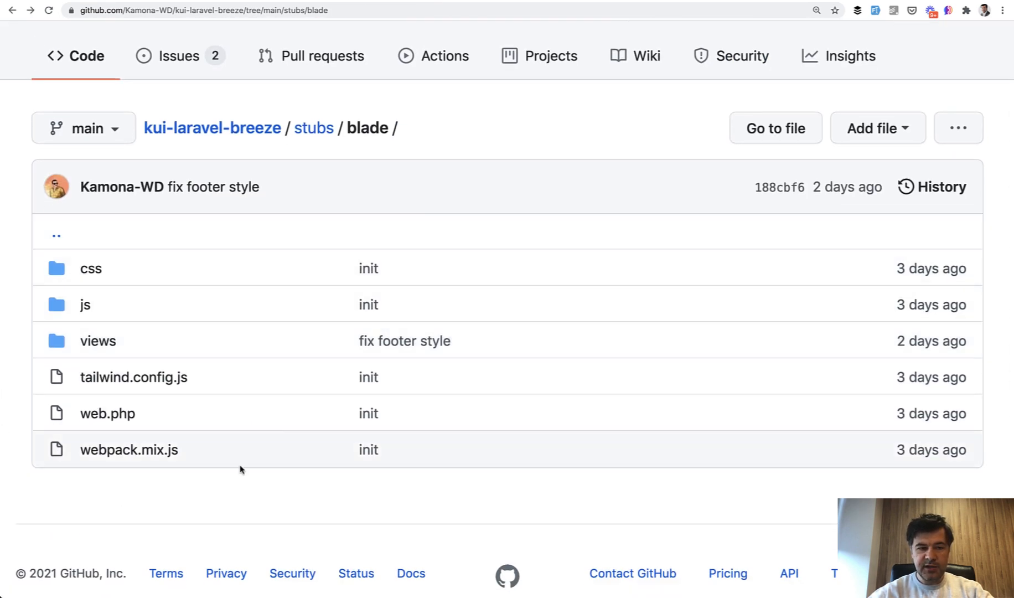
{"action": "mouse_move", "coordinate": [291, 462]}
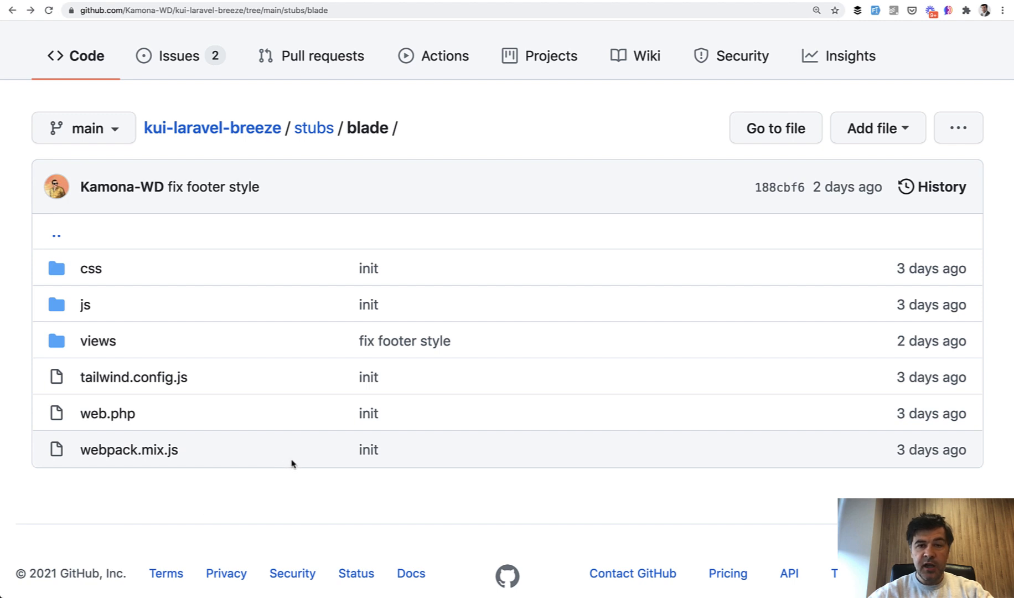
{"action": "mouse_move", "coordinate": [167, 465]}
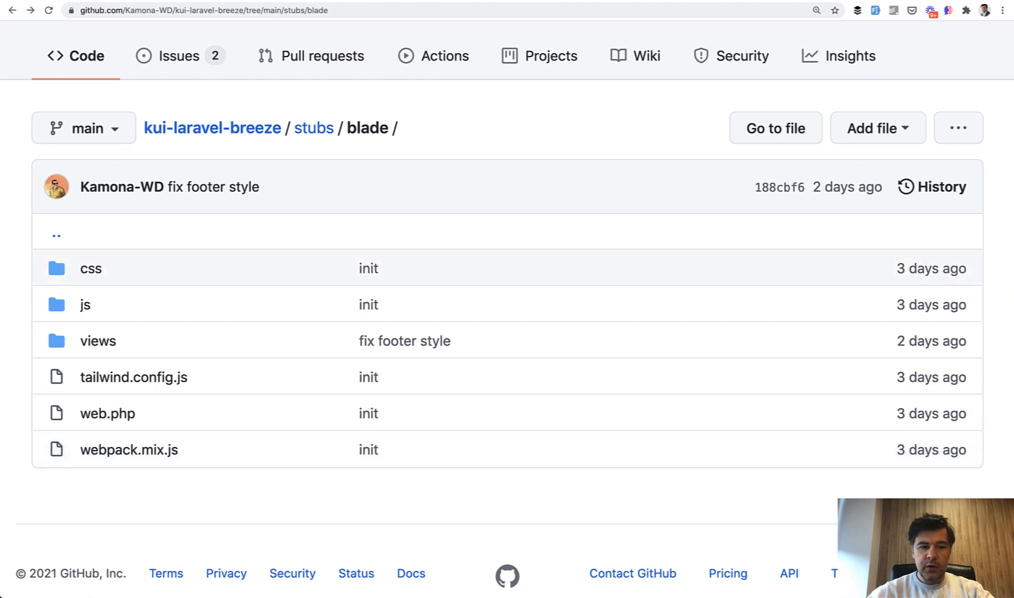
{"action": "mouse_move", "coordinate": [201, 563]}
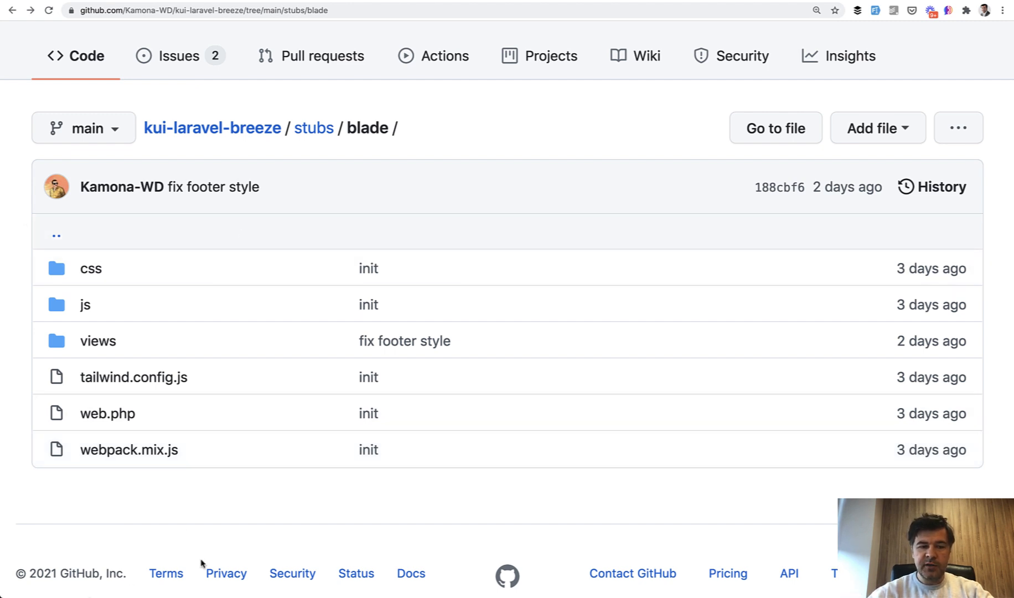
{"action": "mouse_move", "coordinate": [239, 546]}
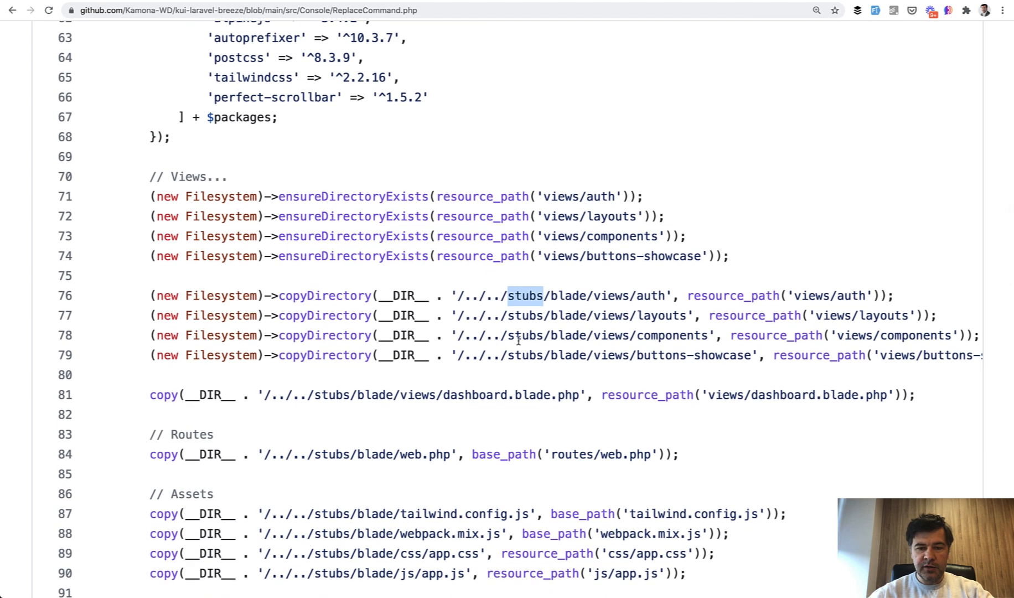
Scroll ReplaceCommand.php to the copyDirectory and copy calls for views, routes and assets.
{"action": "scroll", "scroll_direction": "down", "scroll_amount": 3}
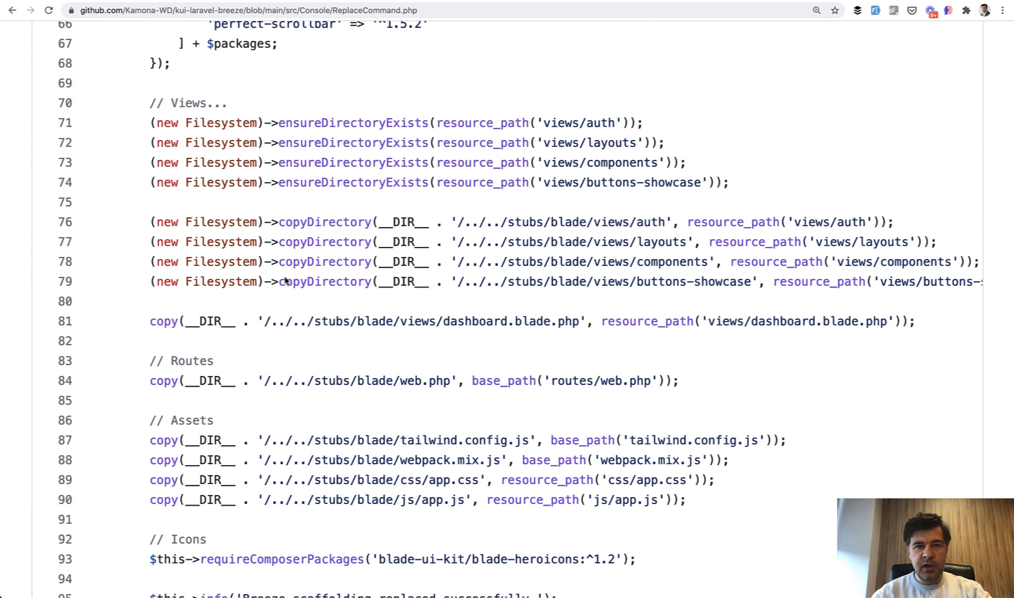
{"action": "mouse_move", "coordinate": [414, 62]}
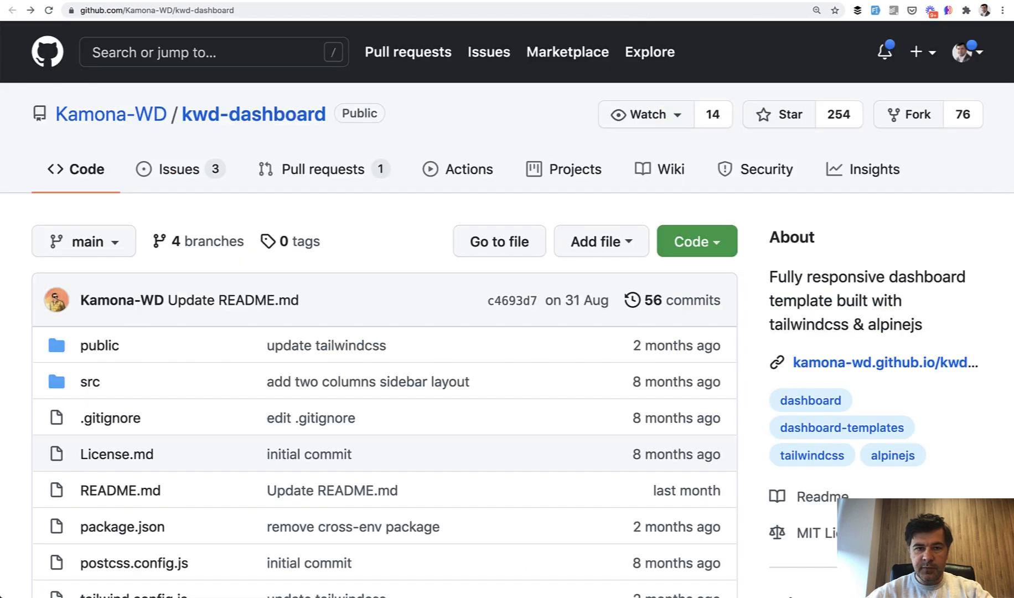
Scroll the kwd-dashboard repository page showing its file list and About description.
{"action": "scroll", "scroll_direction": "down", "scroll_amount": 3}
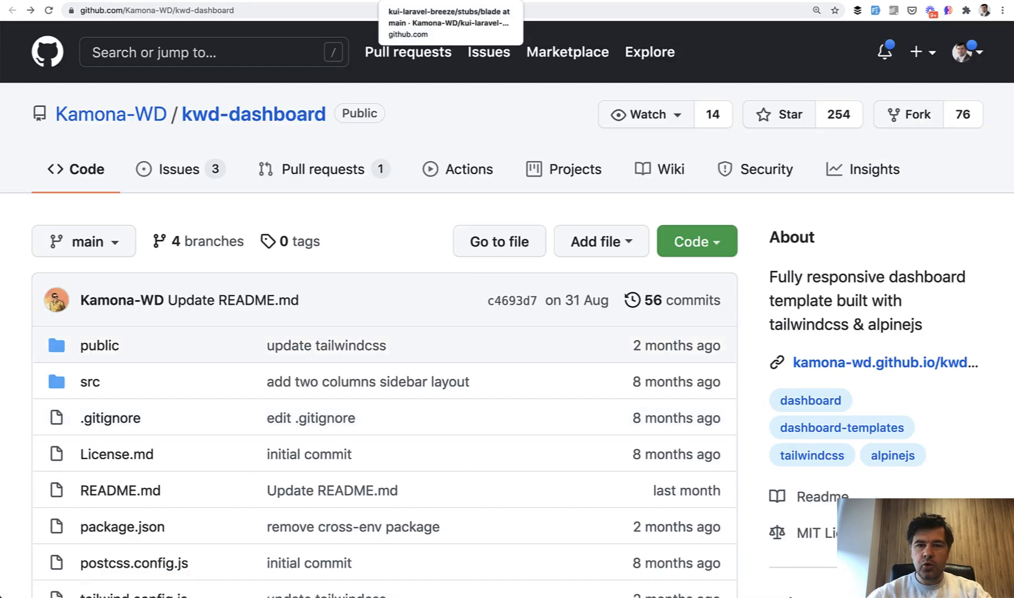
{"action": "mouse_move", "coordinate": [386, 270]}
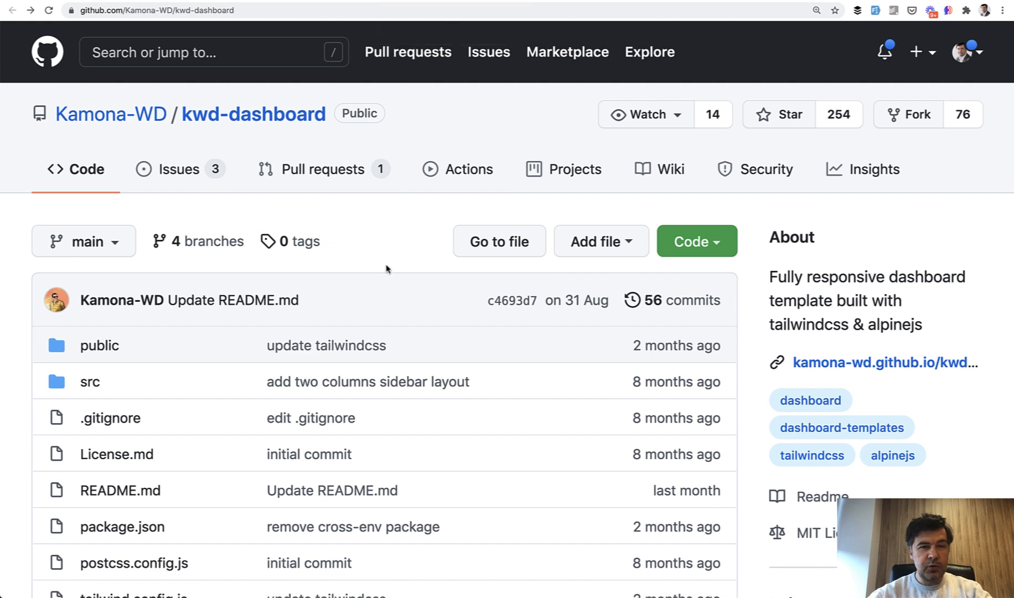